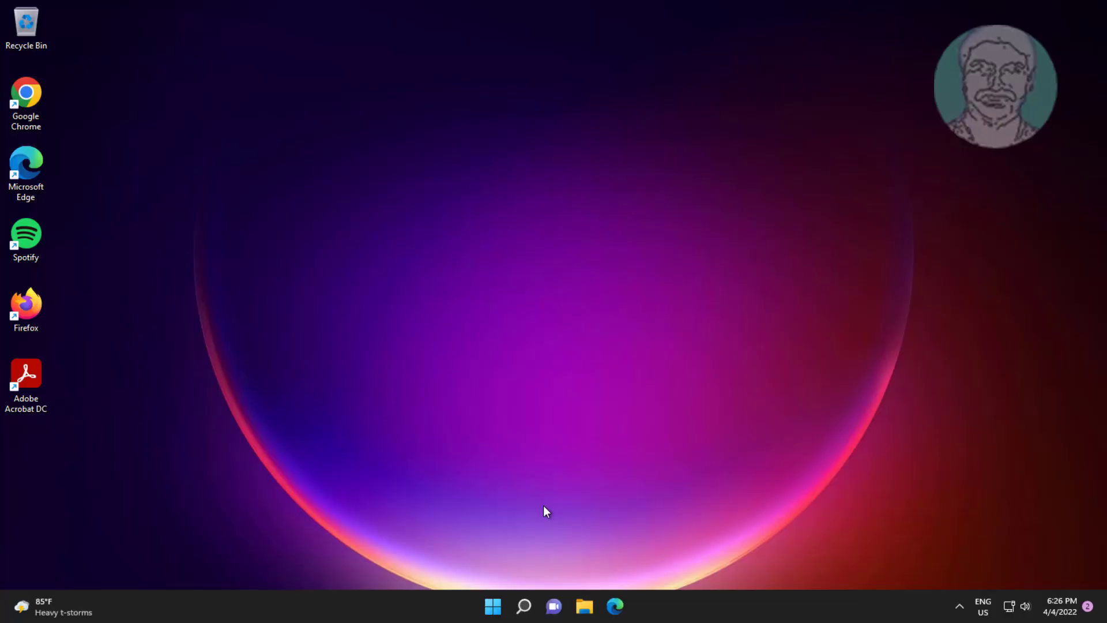
mouse_move(493, 606)
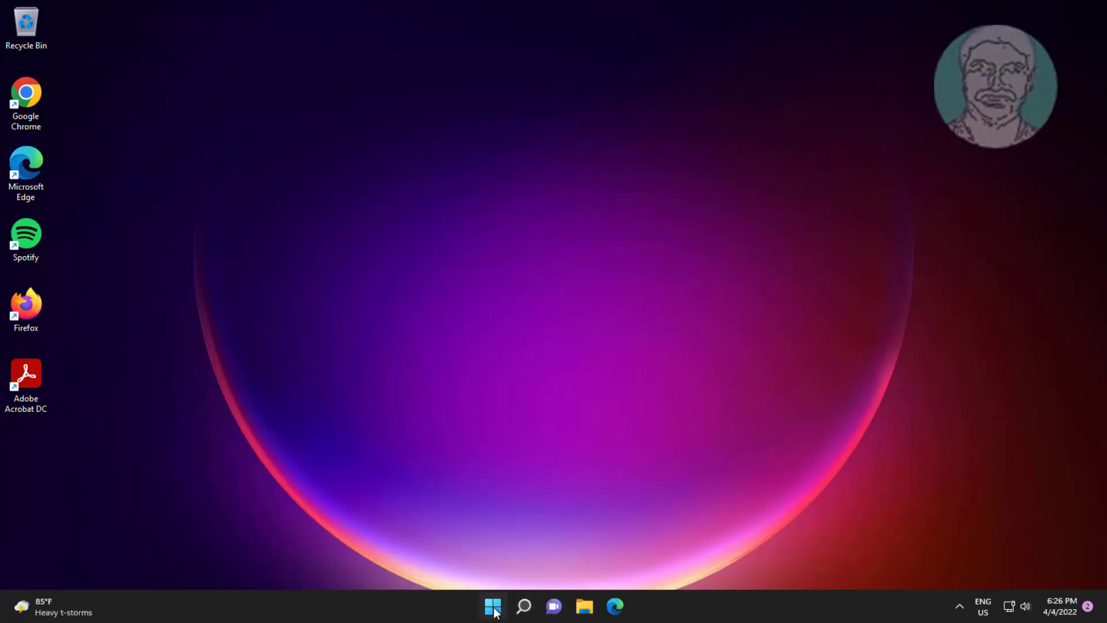
- Open the Run dialog from the Start button's menu and enter %localappdata%
right_click(493, 606)
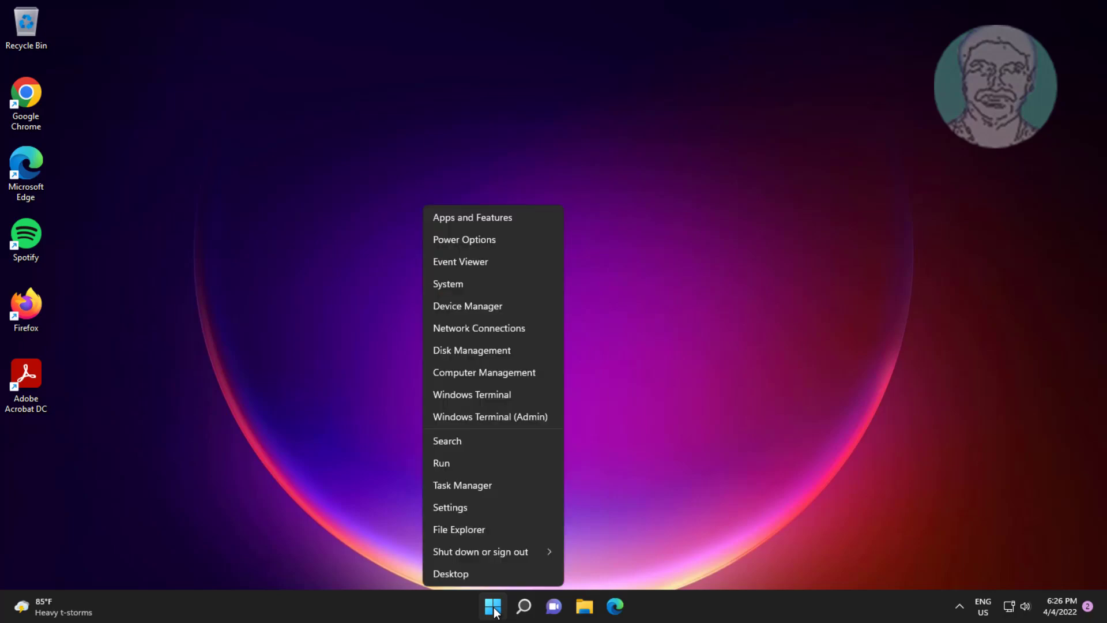
mouse_move(477, 466)
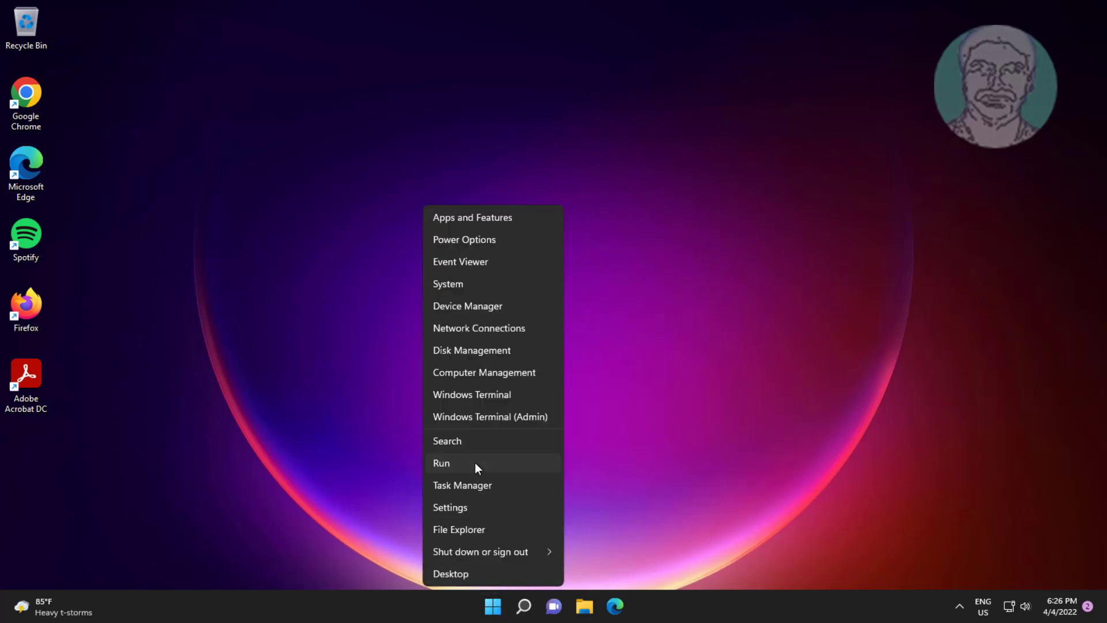
click(442, 463)
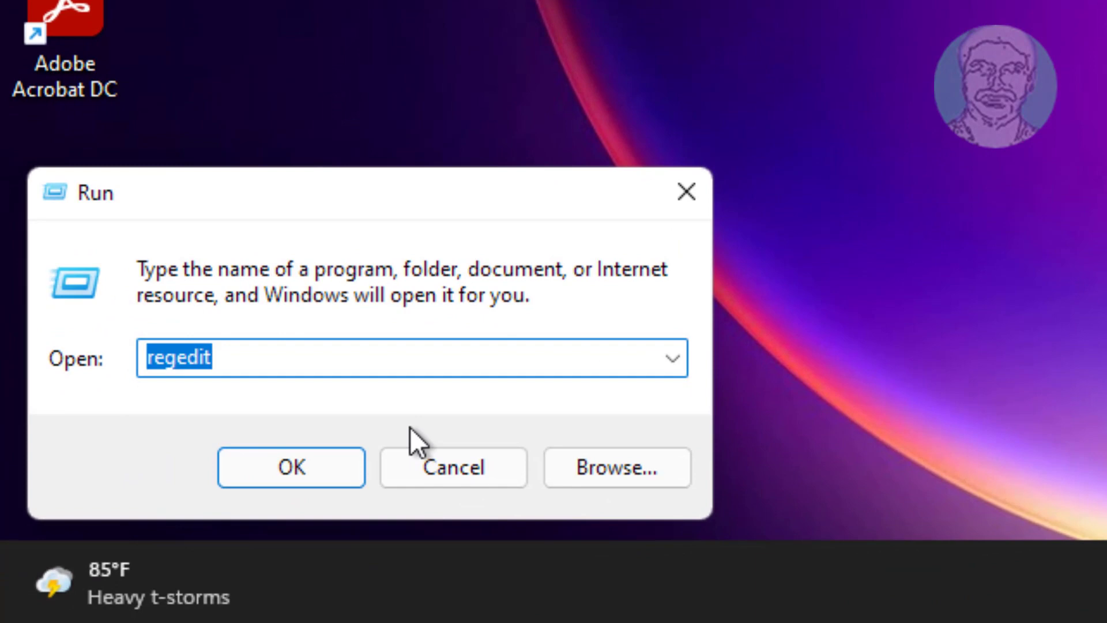
text(%lo)
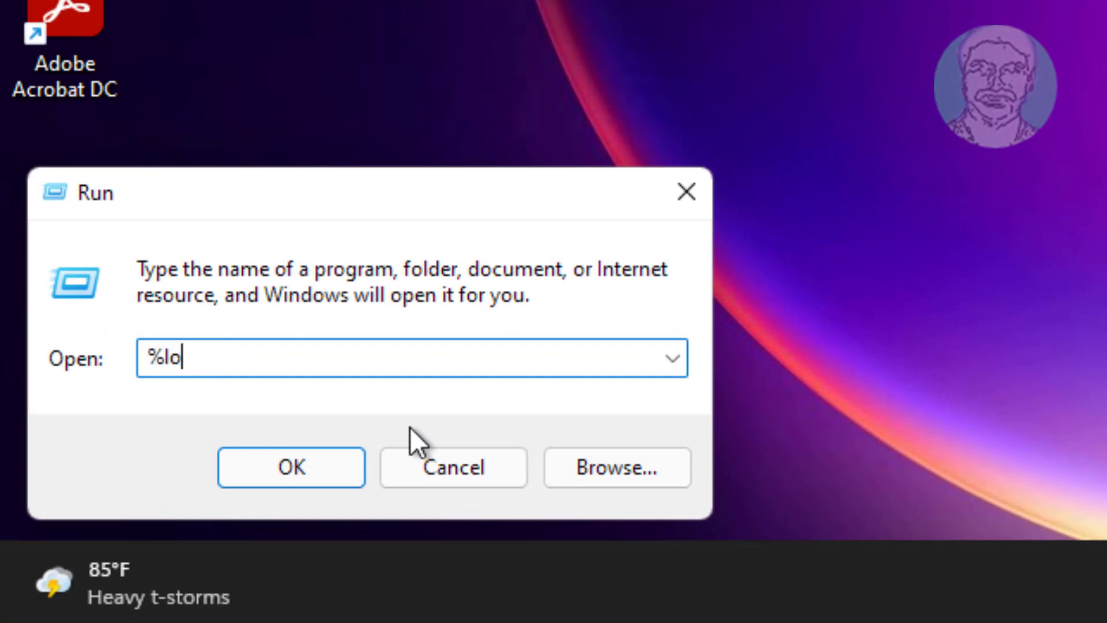
text(calappdat)
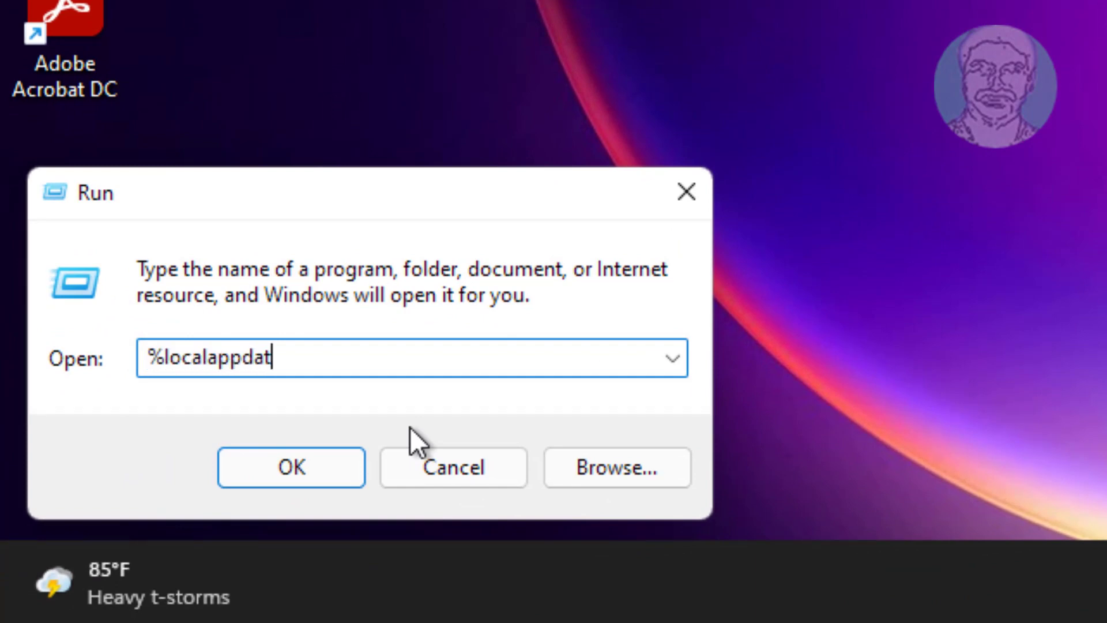
text(a%)
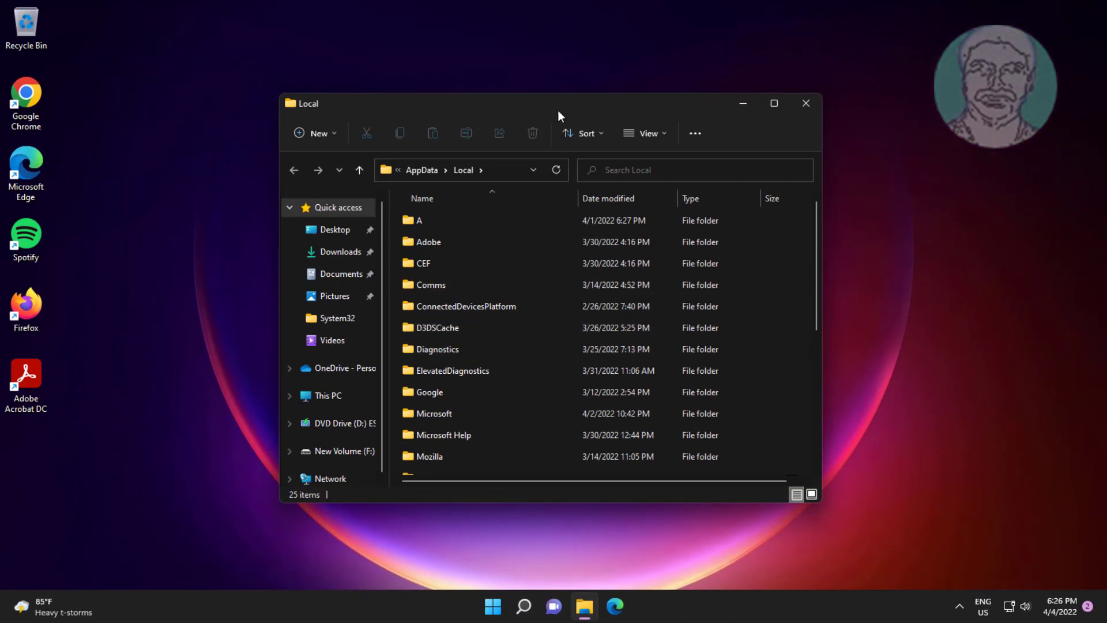
mouse_move(648, 125)
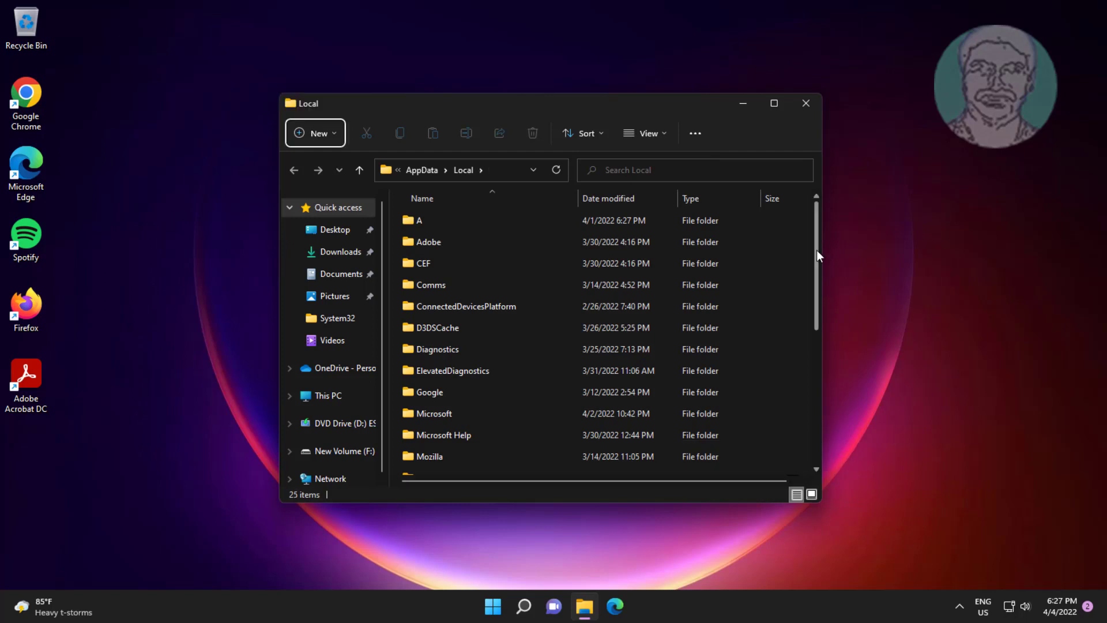
- Open the Packages folder in AppData Local and scroll to Microsoft.Windows.ContentDeliveryManager_cw5n1h2txyewy
scroll(down, 3)
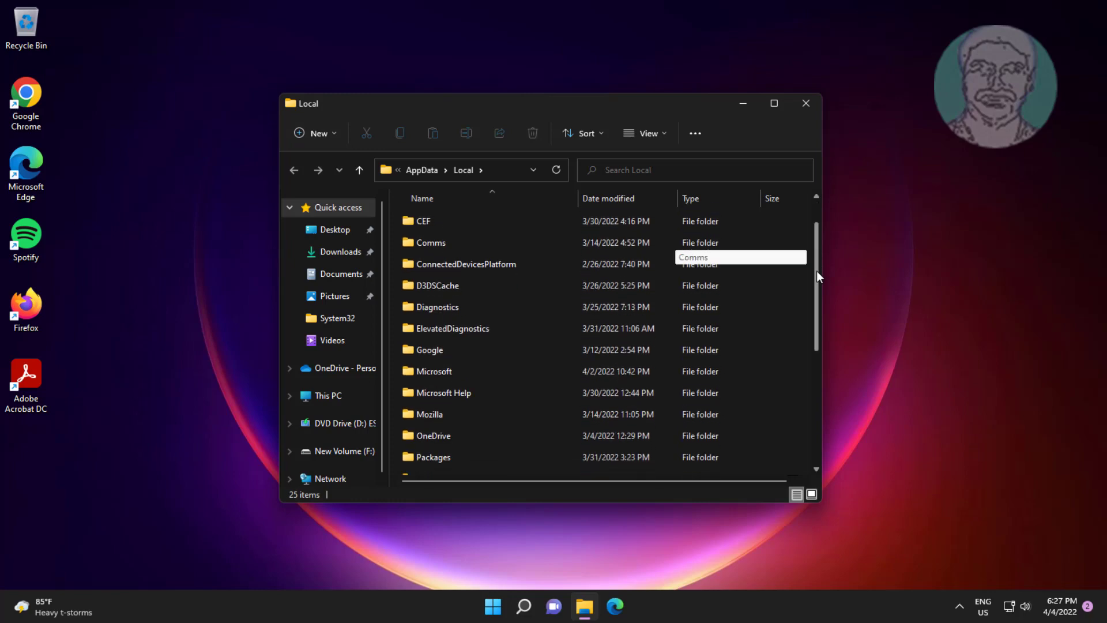
scroll(down, 3)
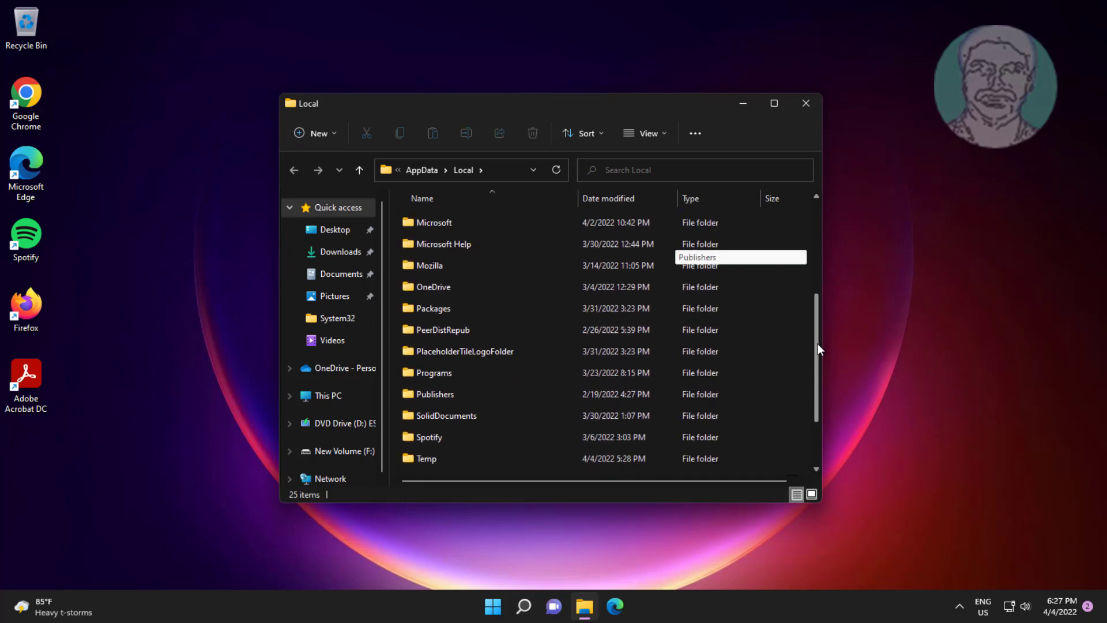
scroll(down, 3)
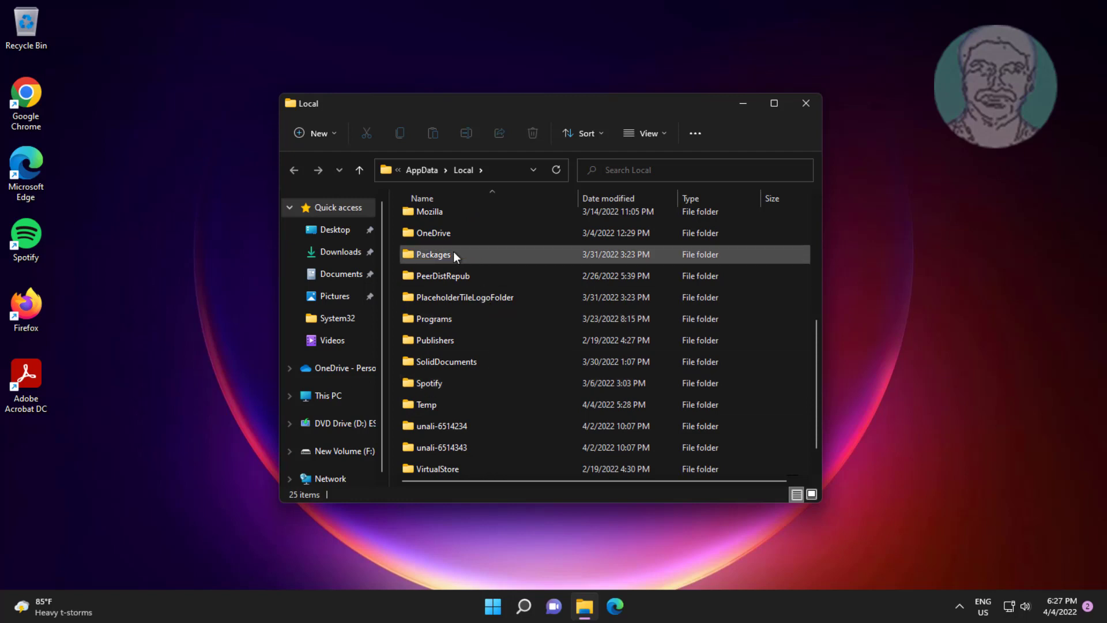
double_click(435, 254)
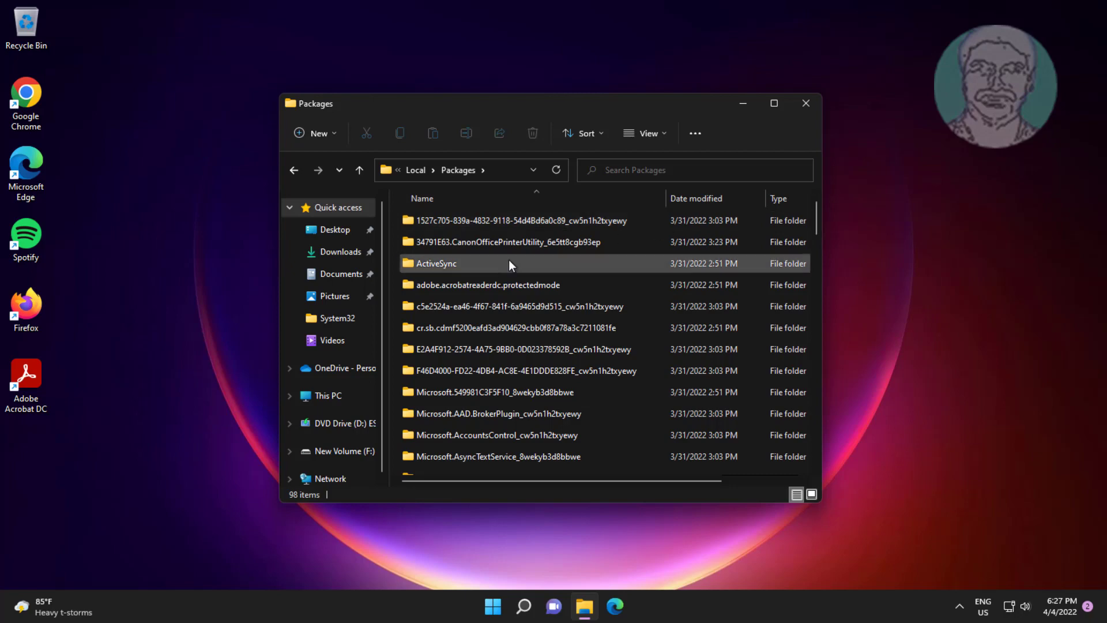
scroll(down, 3)
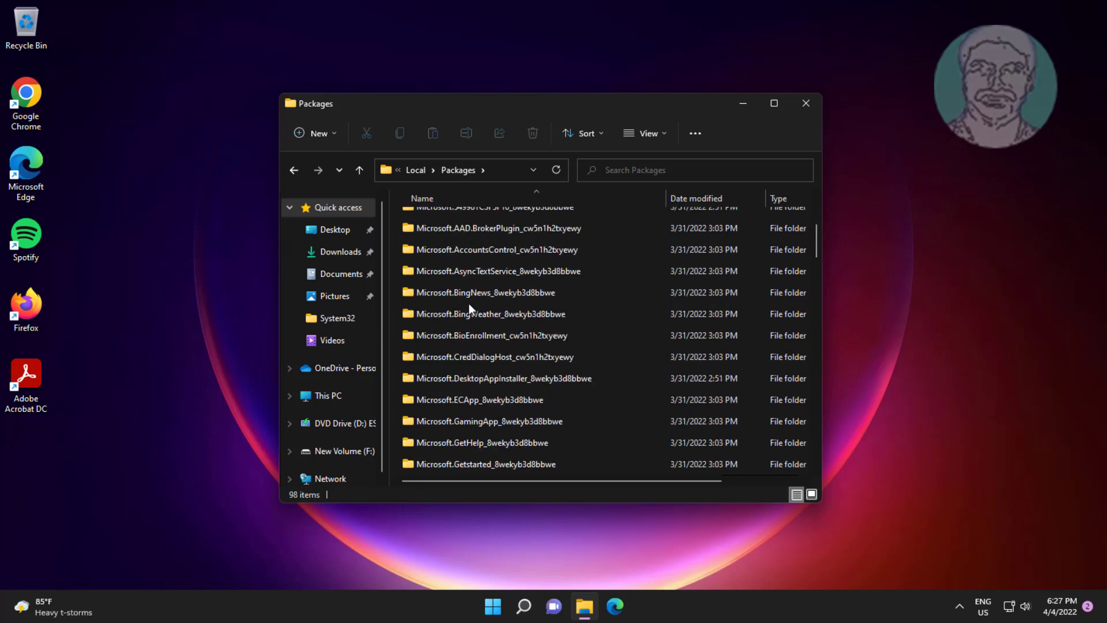
scroll(down, 3)
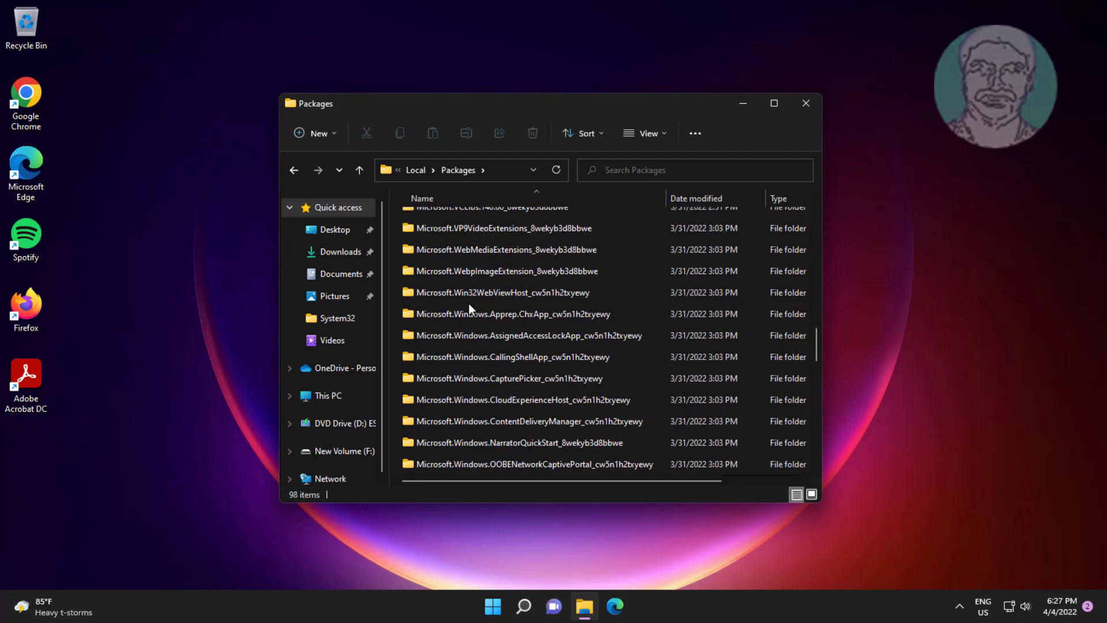
mouse_move(481, 342)
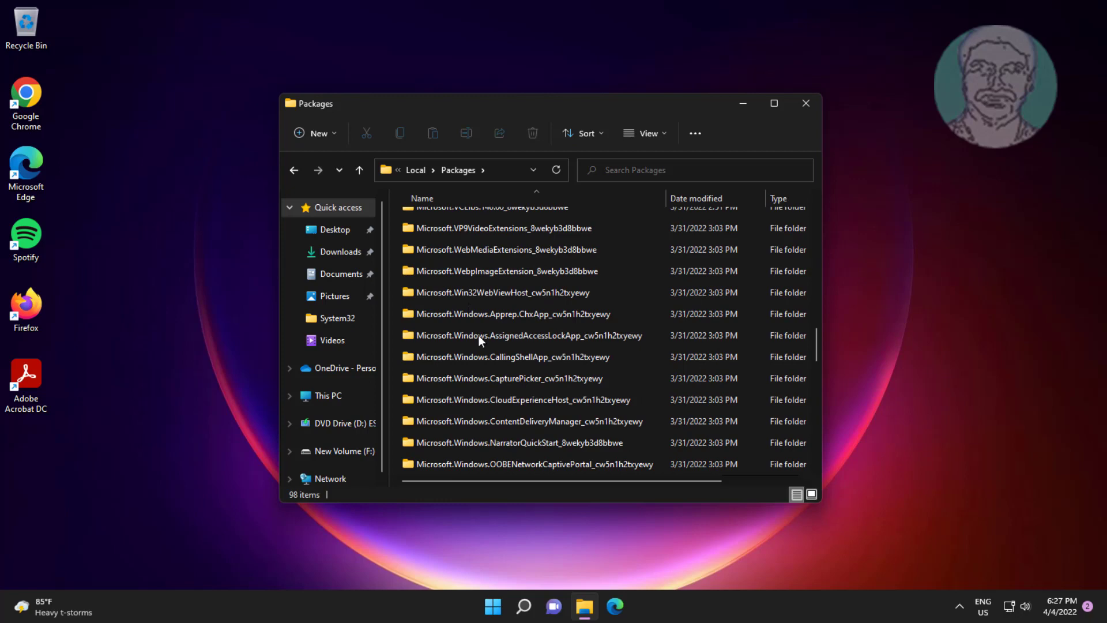
mouse_move(505, 421)
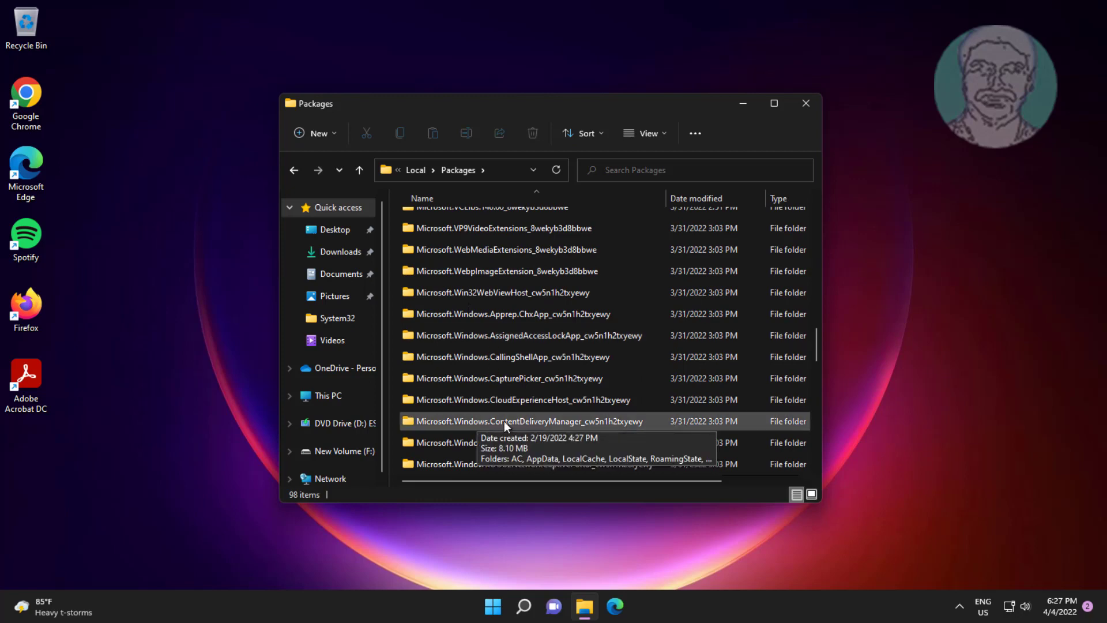
- Open the ContentDeliveryManager package's LocalState\Assets folder
double_click(522, 421)
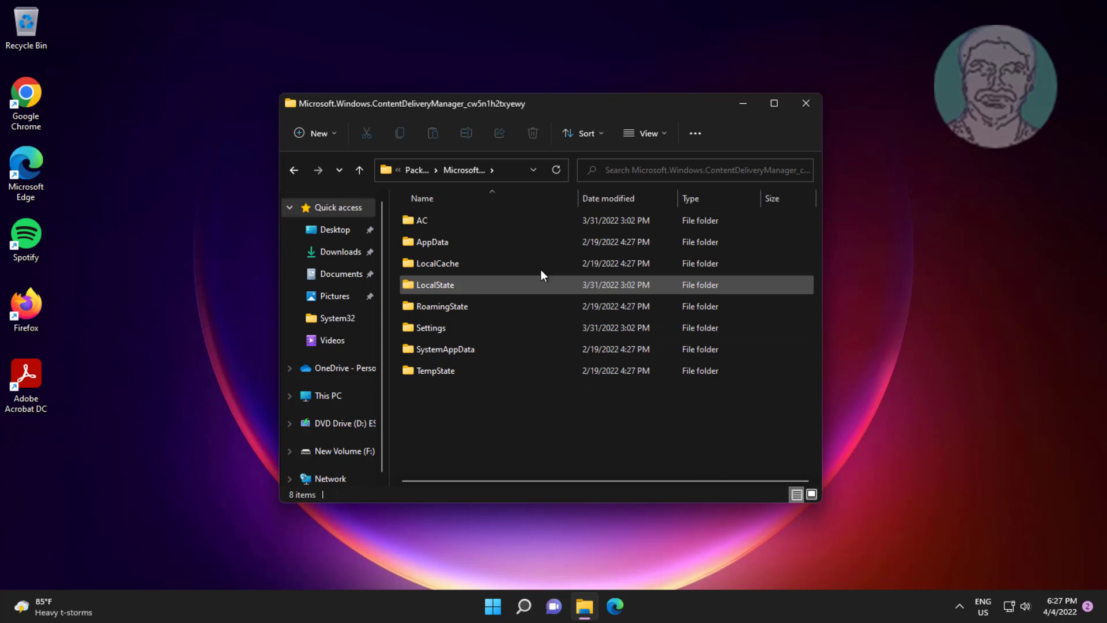
mouse_move(528, 342)
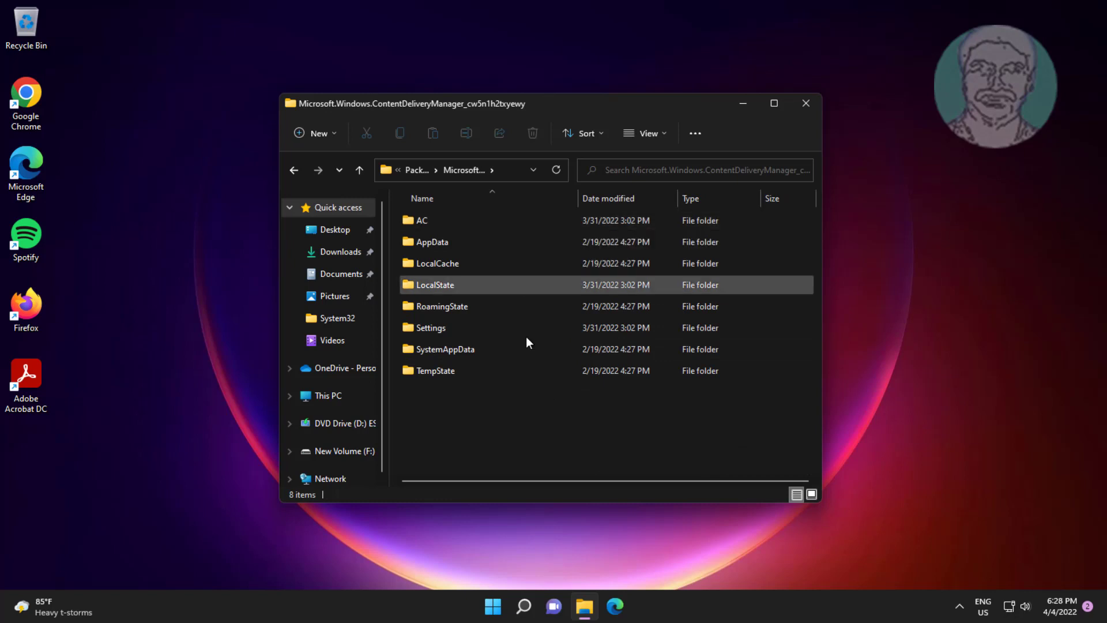
mouse_move(441, 295)
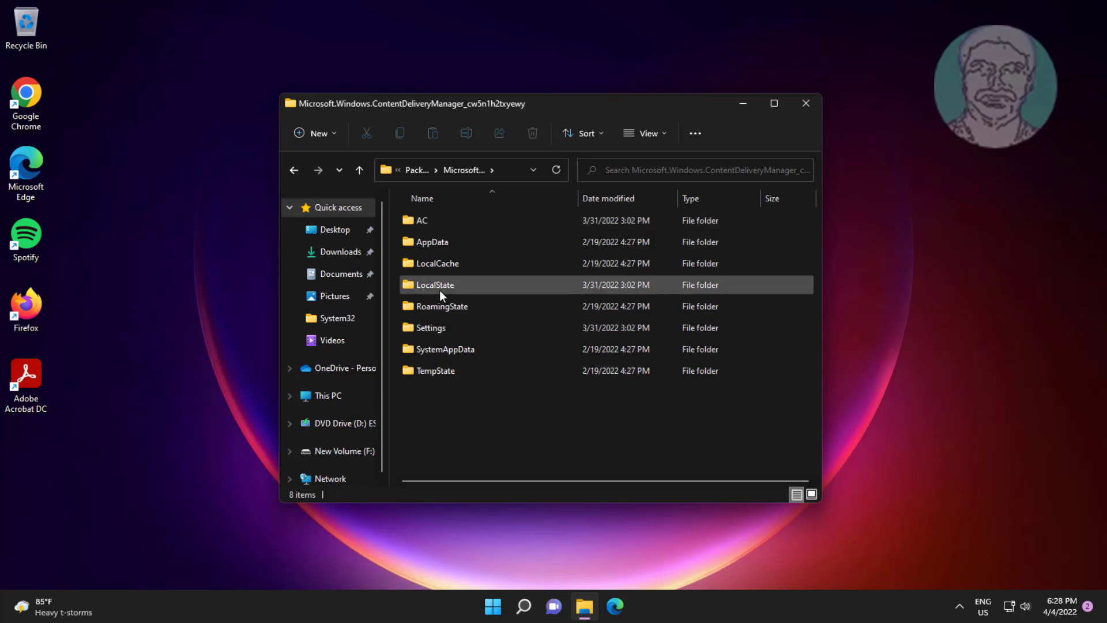
mouse_move(456, 288)
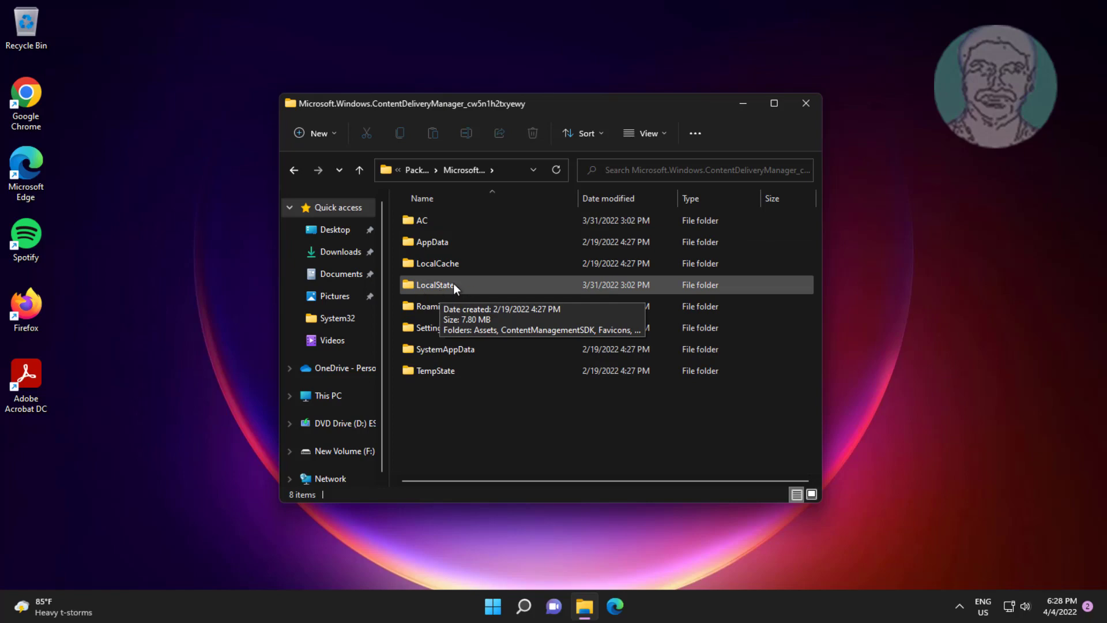
double_click(437, 284)
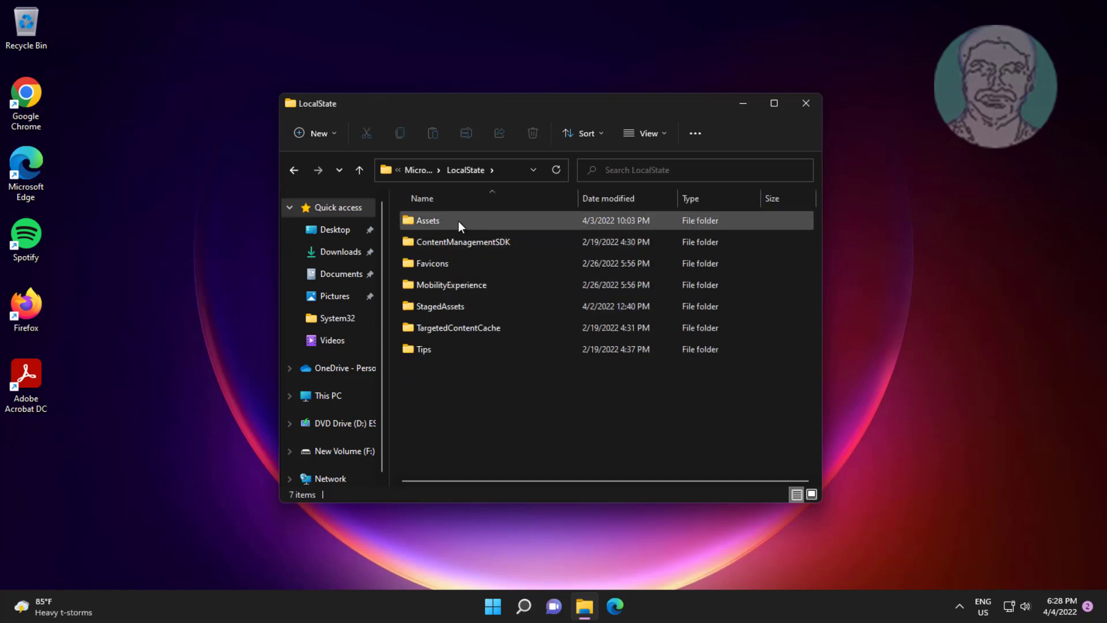
double_click(427, 220)
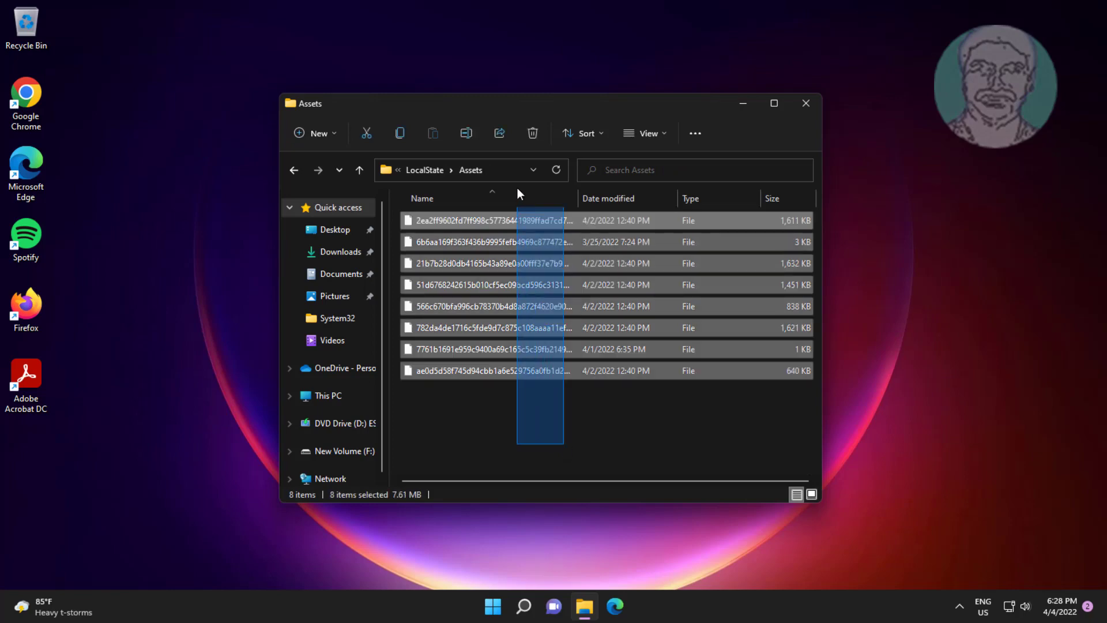
- Delete all eight cached asset files and go back up to the package folder
click(671, 421)
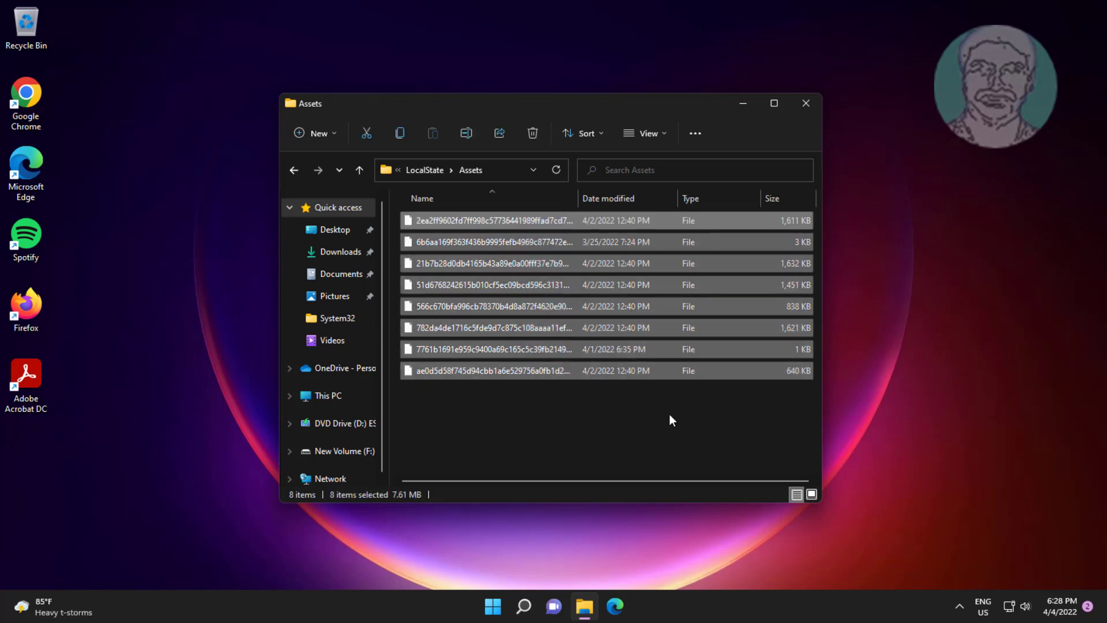
right_click(638, 371)
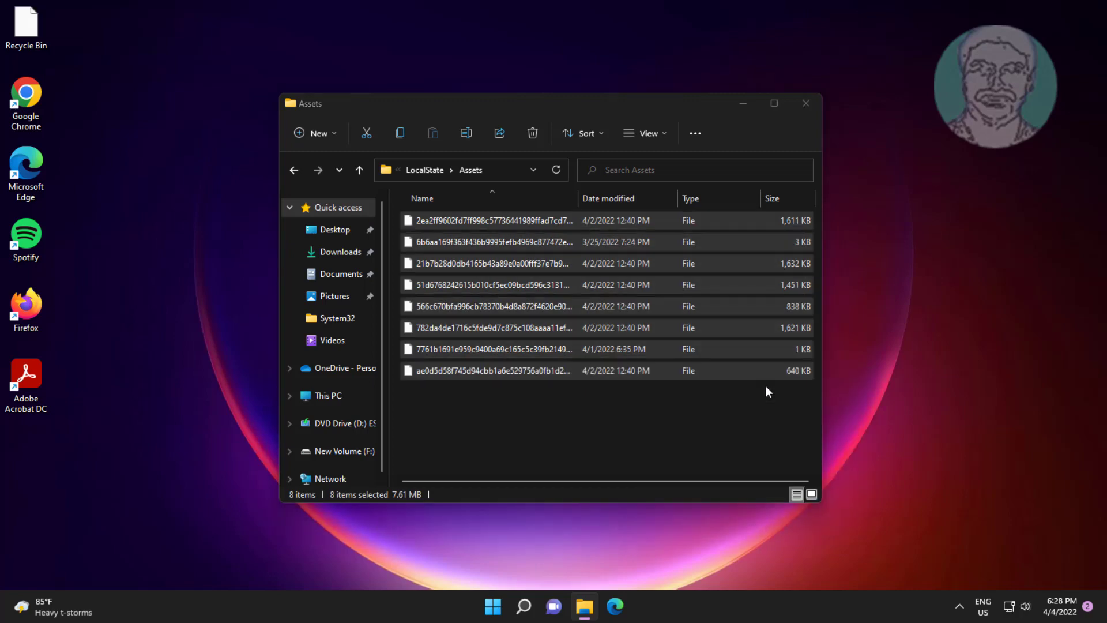
click(532, 133)
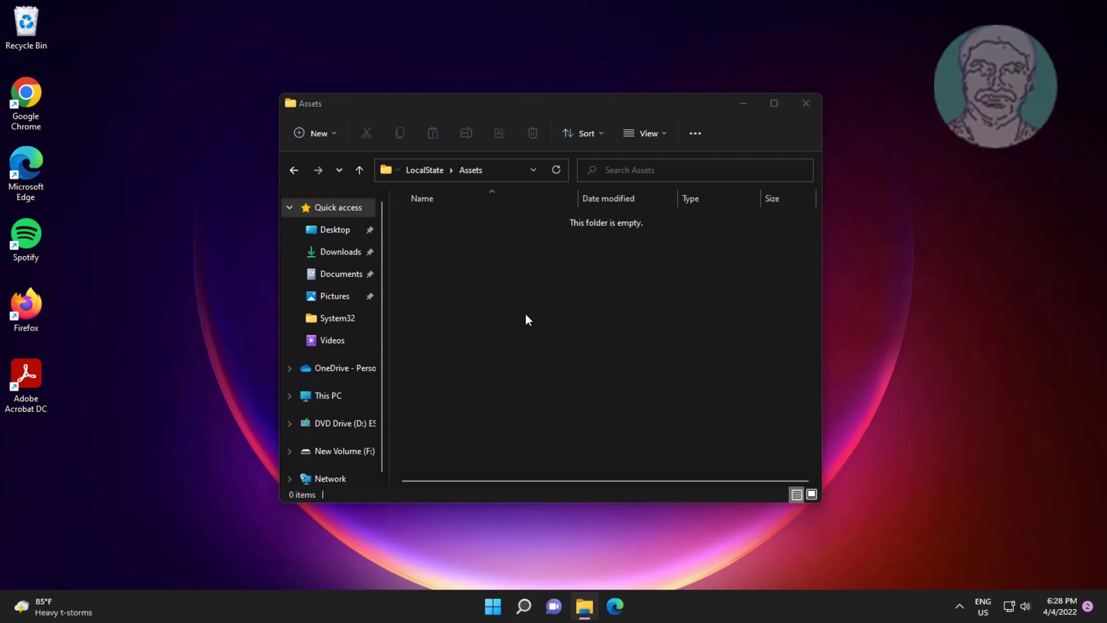
click(359, 170)
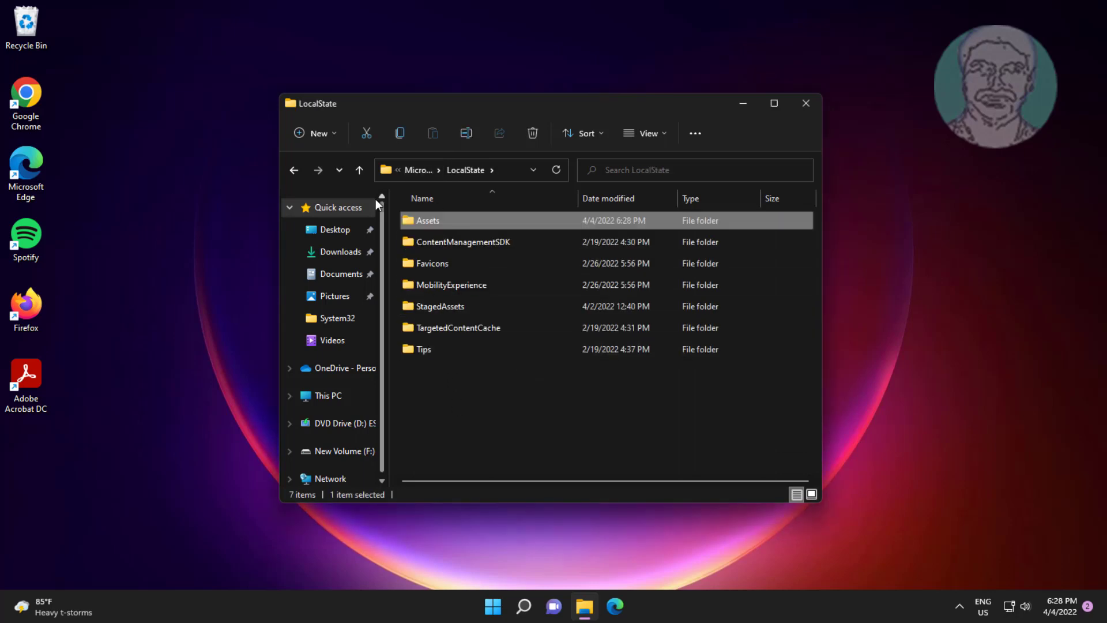
click(359, 170)
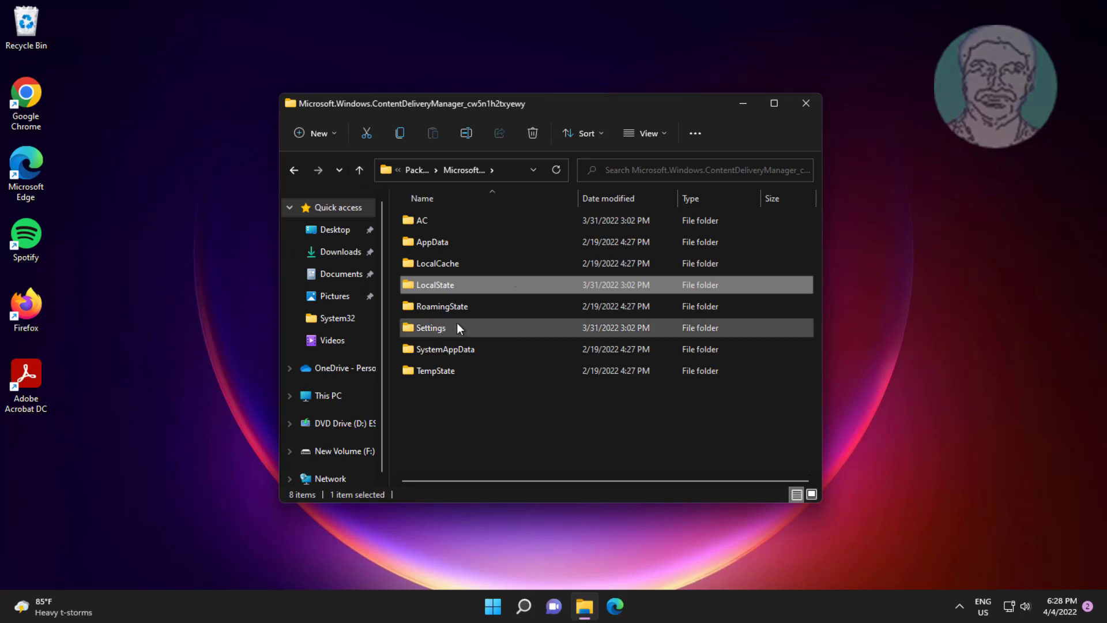
- Delete roaming.lock and settings.dat from the Settings folder, then close File Explorer
double_click(428, 327)
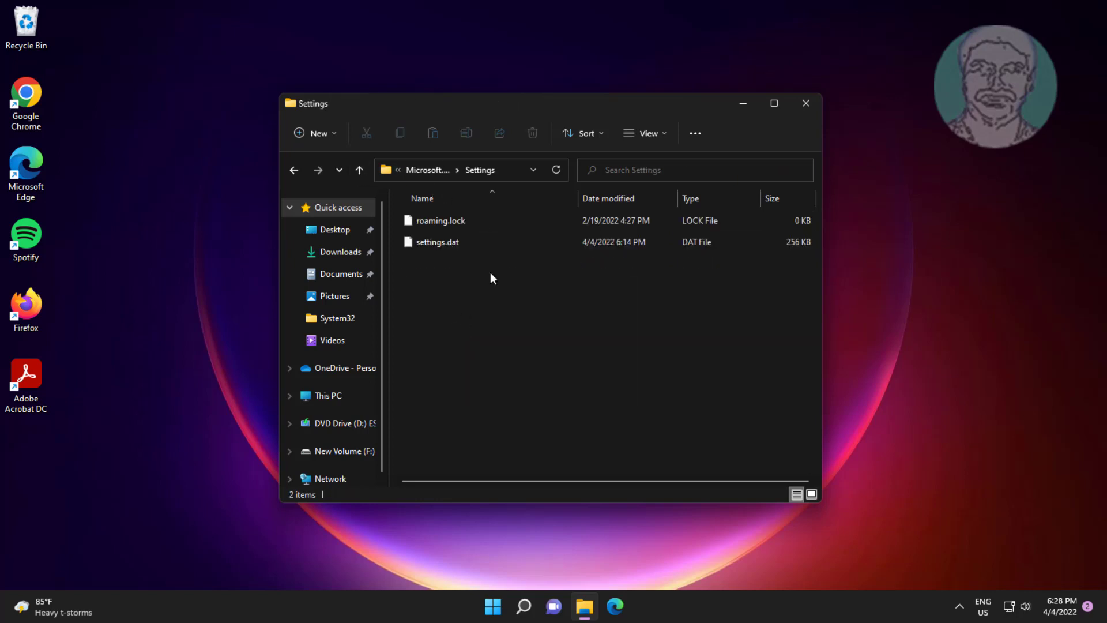
key(ctrl+a)
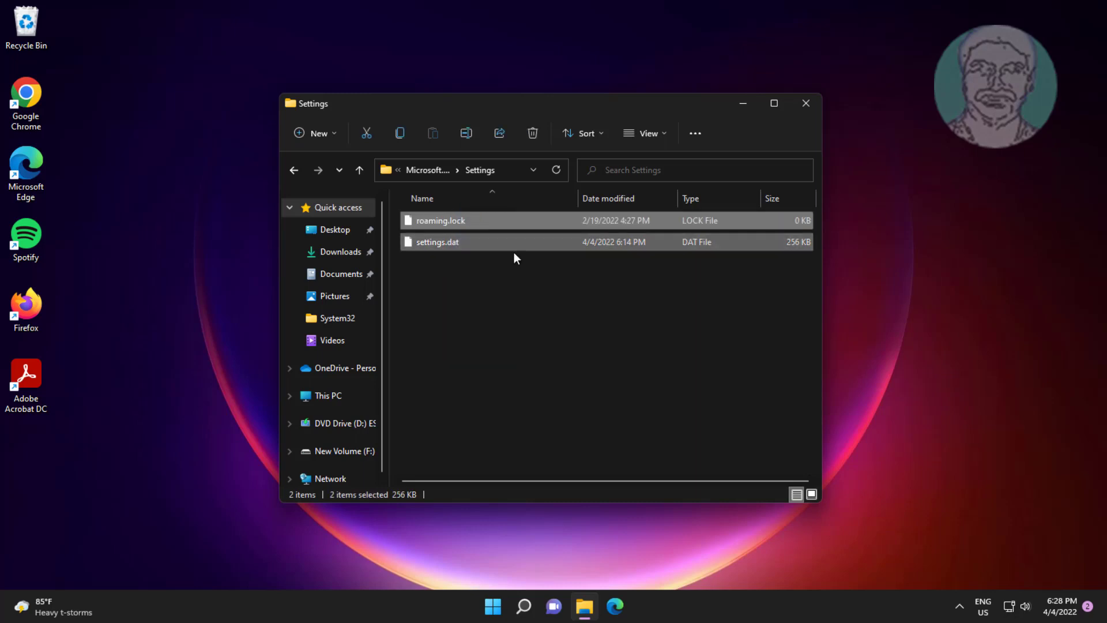
right_click(515, 251)
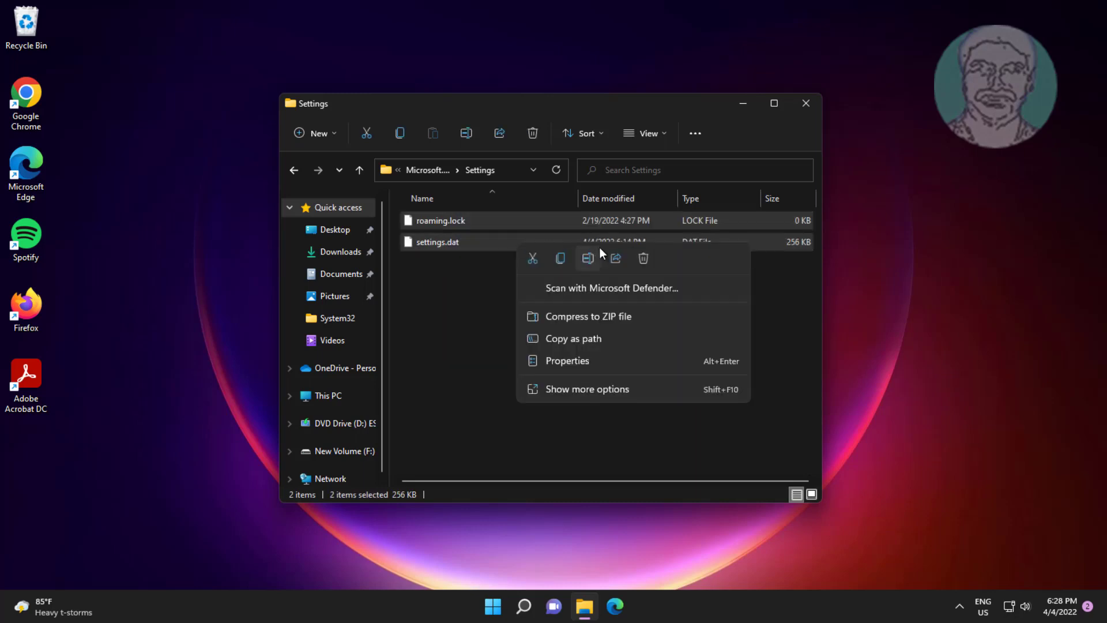
click(647, 264)
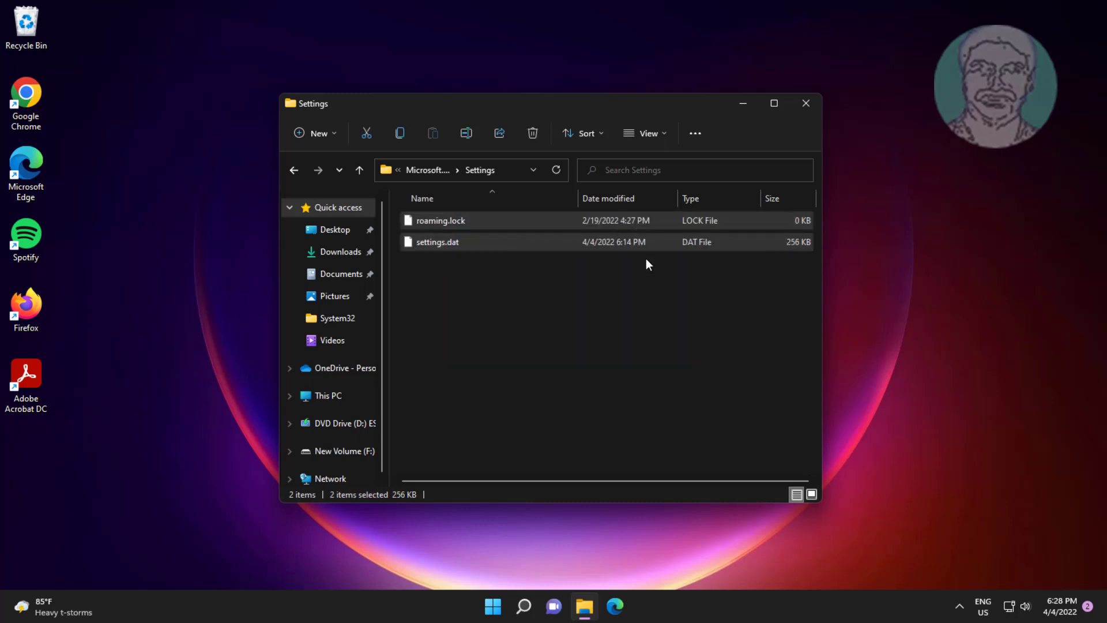
click(532, 132)
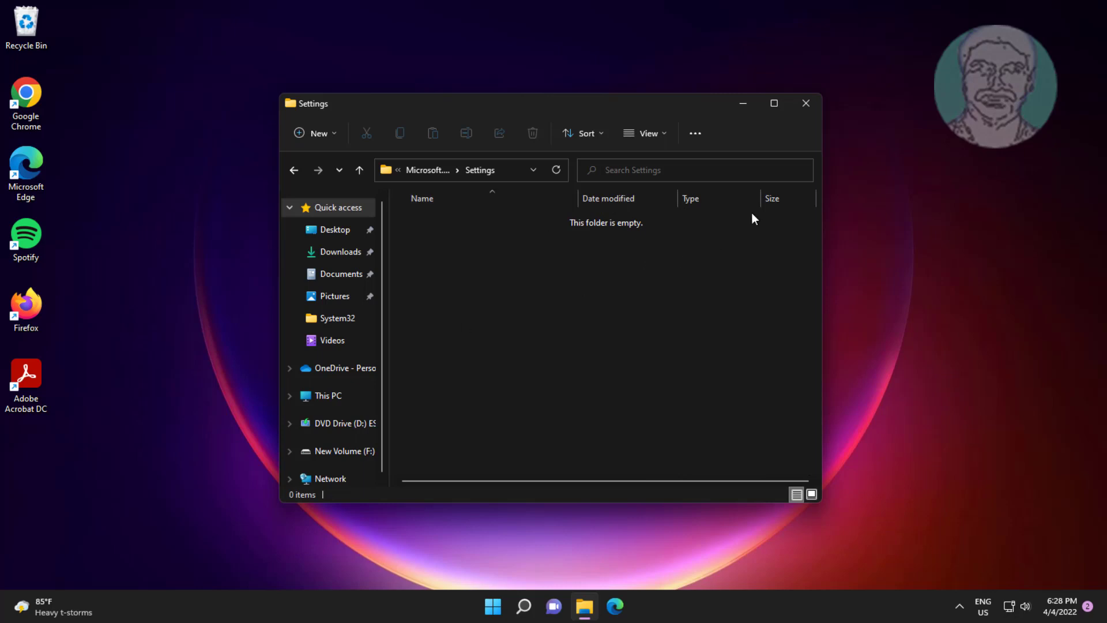
click(806, 103)
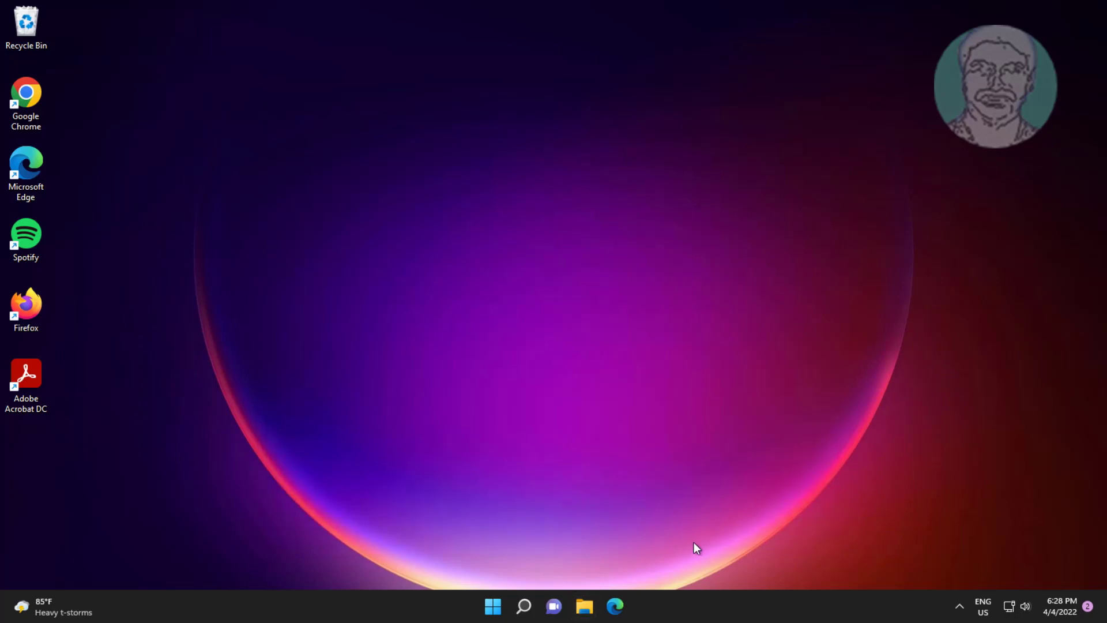
- Search for powershell and run Windows PowerShell as administrator
click(523, 606)
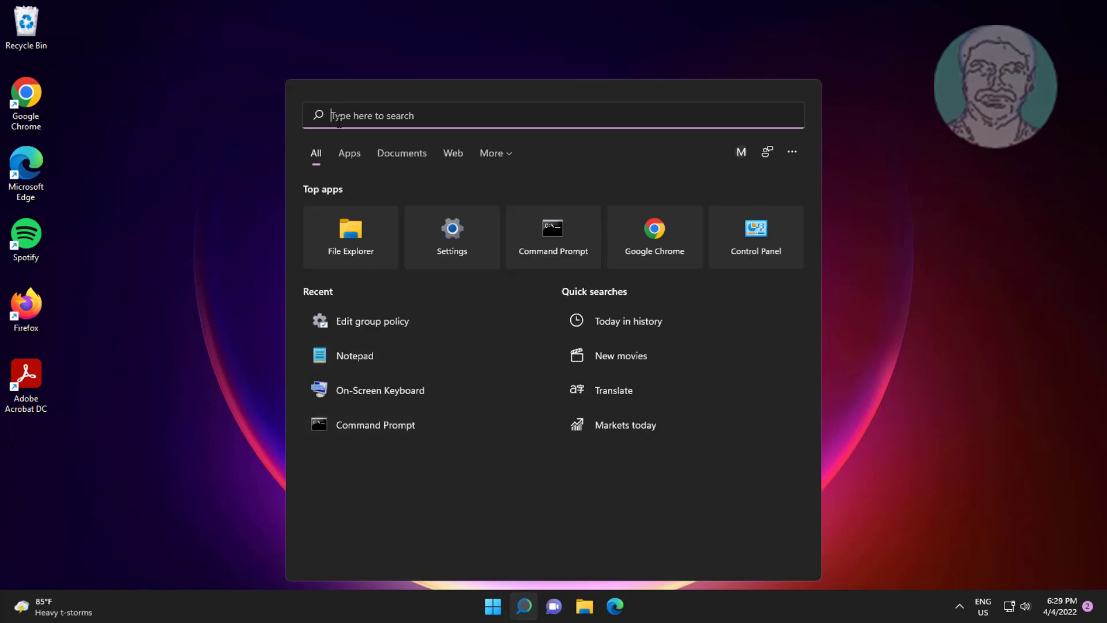
text(power)
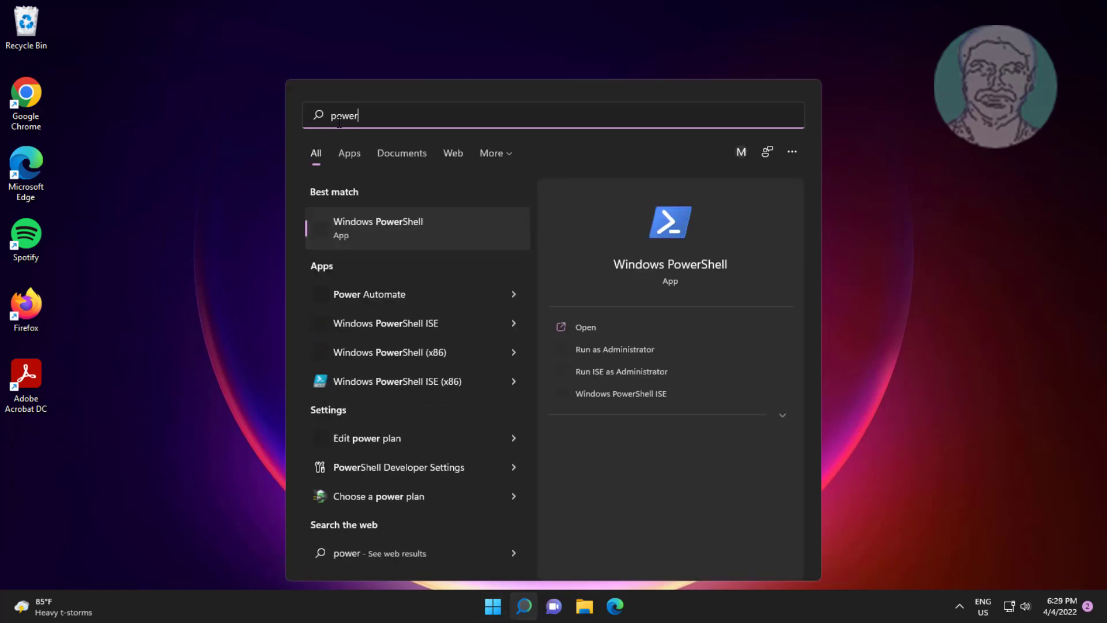
text(shell)
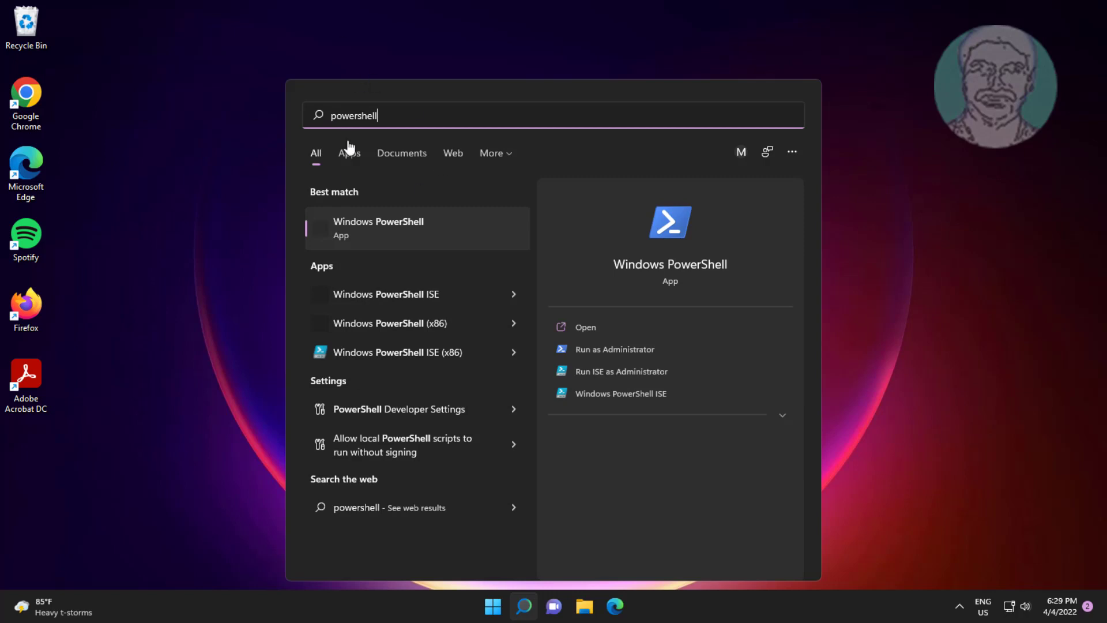
right_click(378, 228)
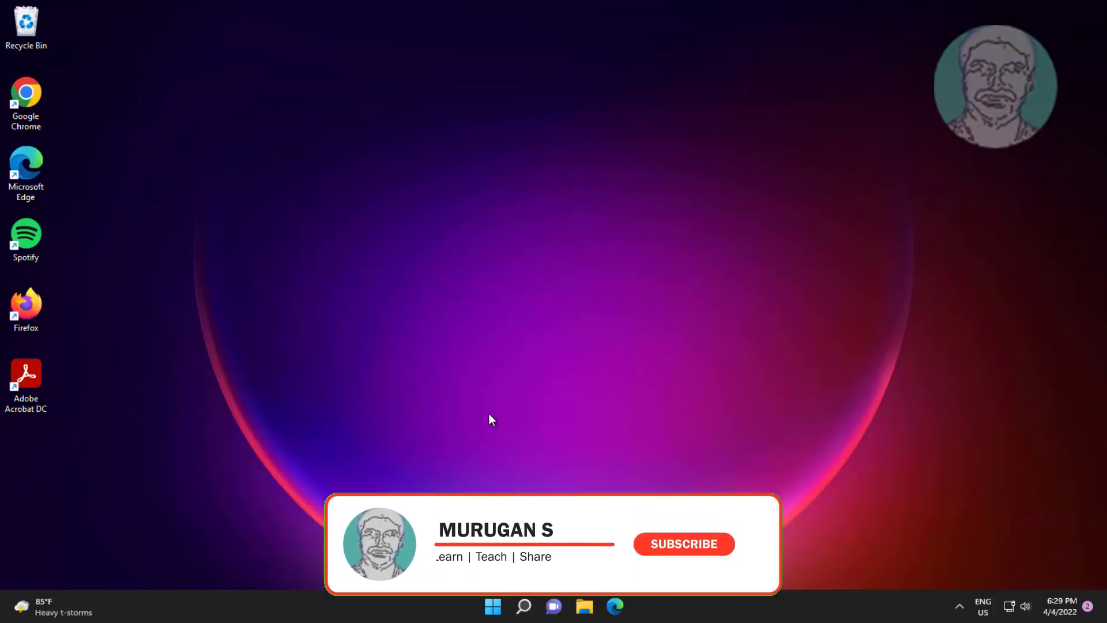
click(630, 606)
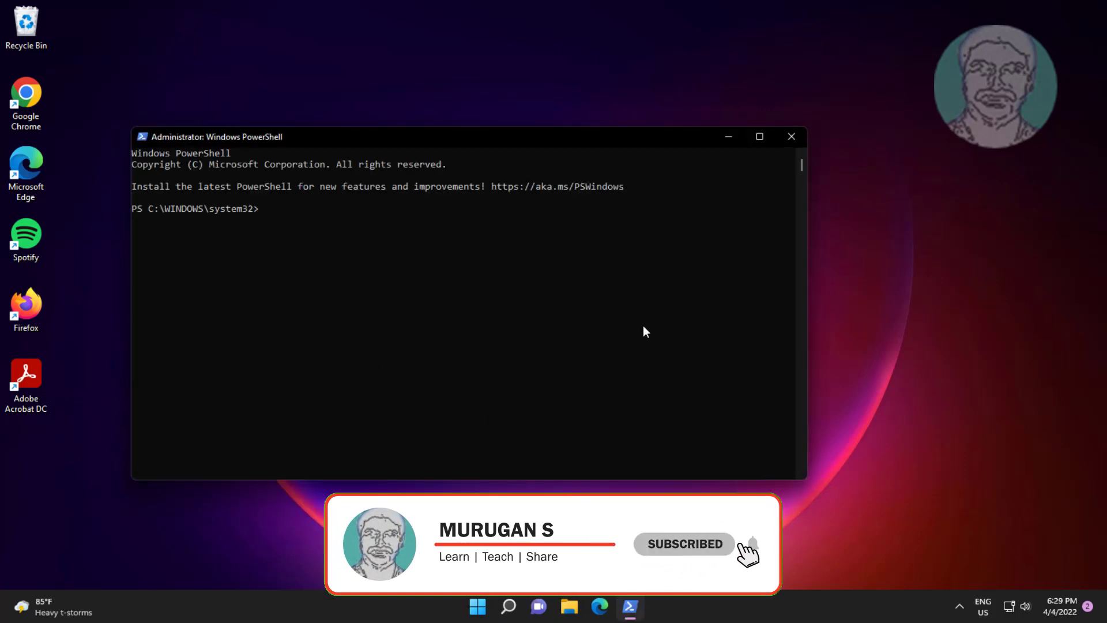
- Run Get-AppxPackage with Add-AppxPackage to re-register ContentDeliveryManager, then show Start
text(Get-AppxPackage -Name Microsoft.Windows.ContentDeliveryManager | Foreach {Add-AppxPackage -DisableDevelopmentMode -Register "$($_.InstallLocation)\AppXManifest.xml" -Verbose})
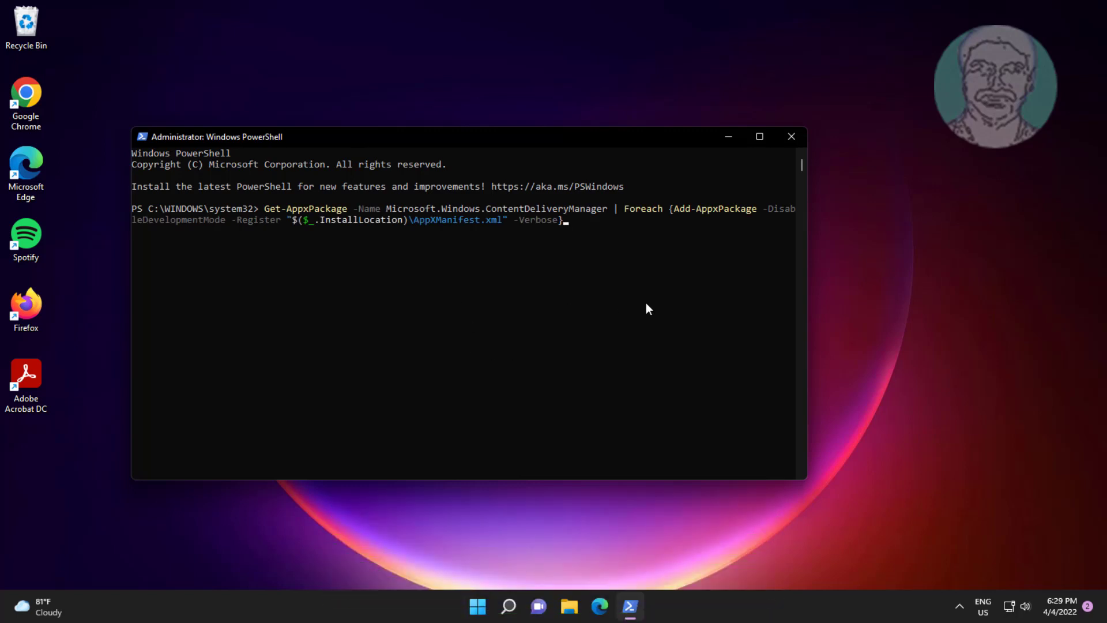
key(Return)
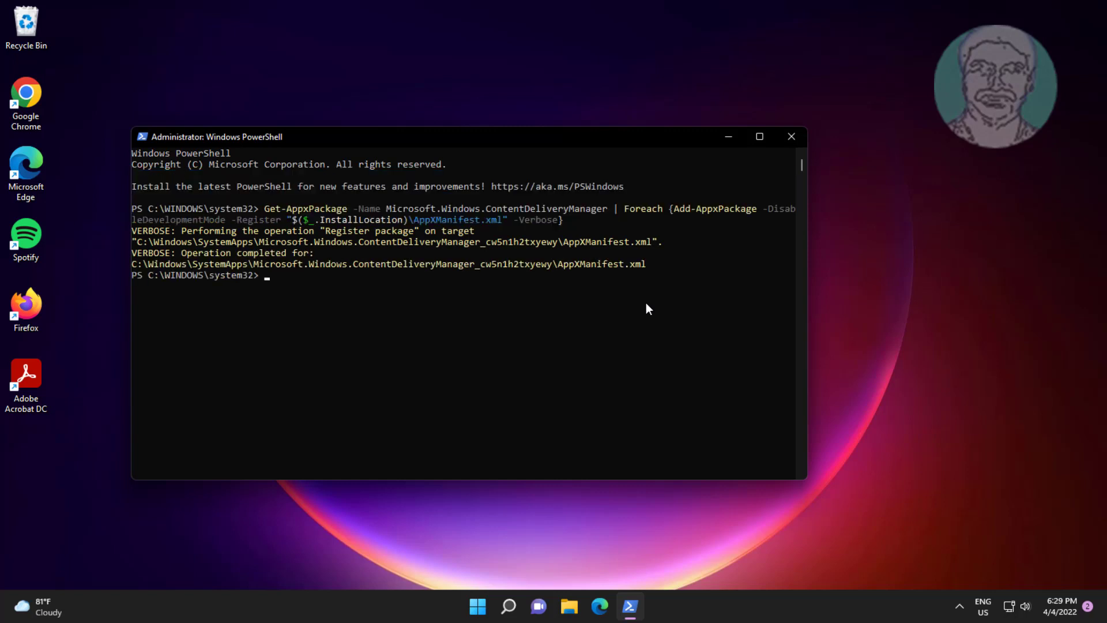
mouse_move(1060, 356)
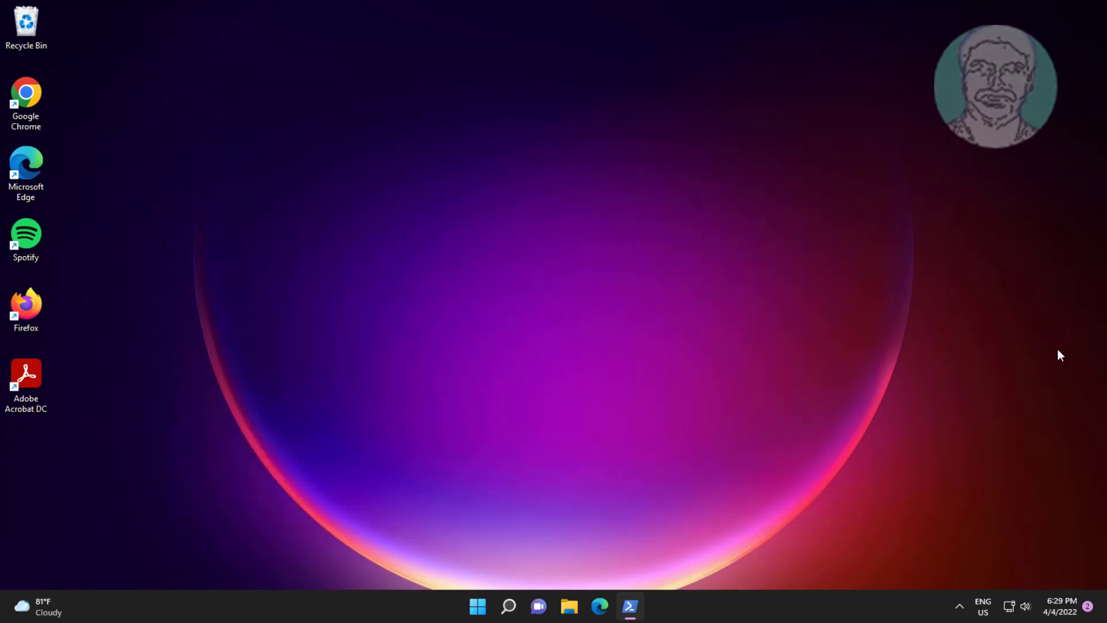
click(477, 606)
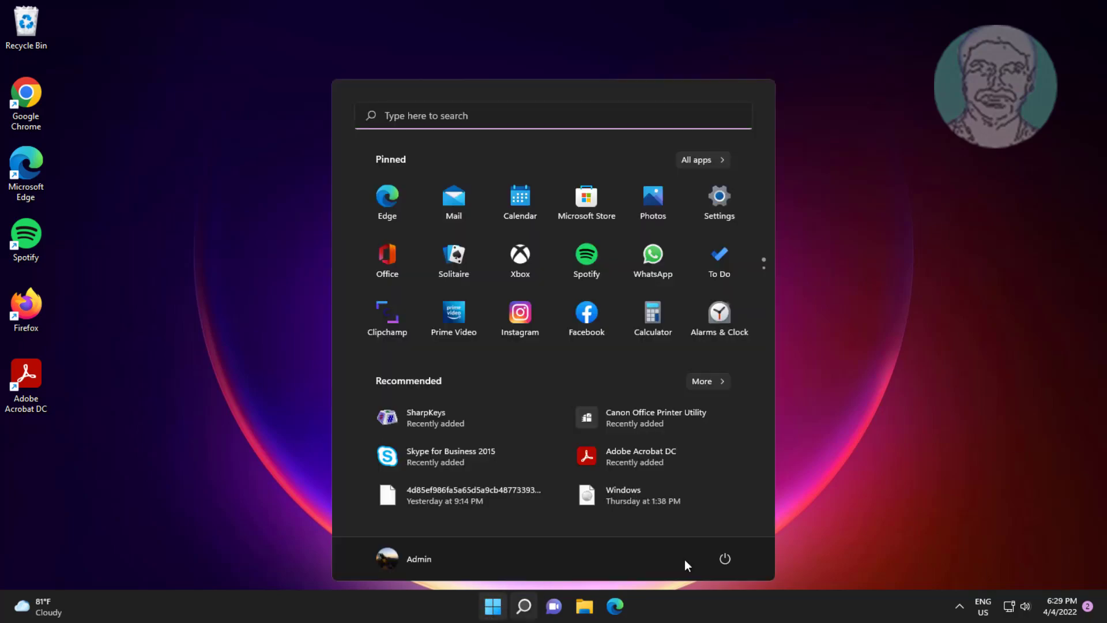